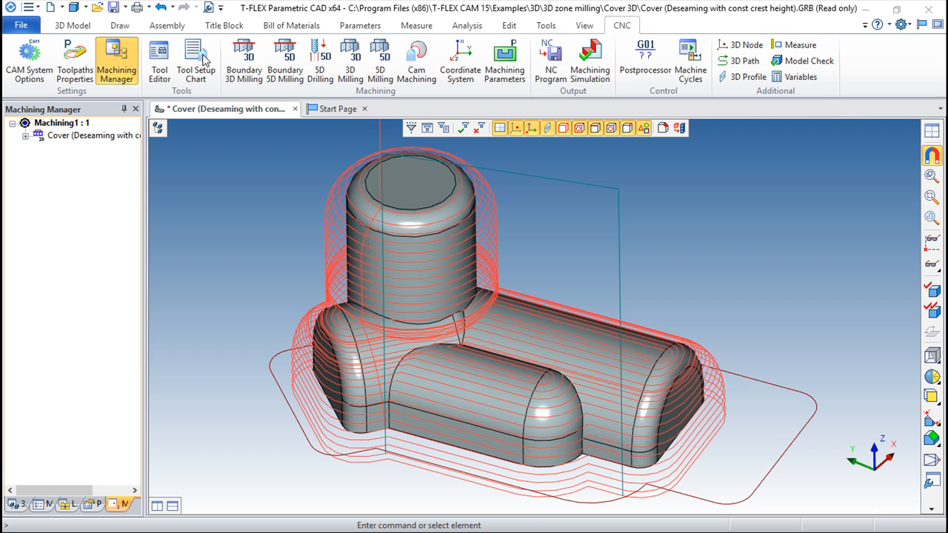
mouse_move(192, 56)
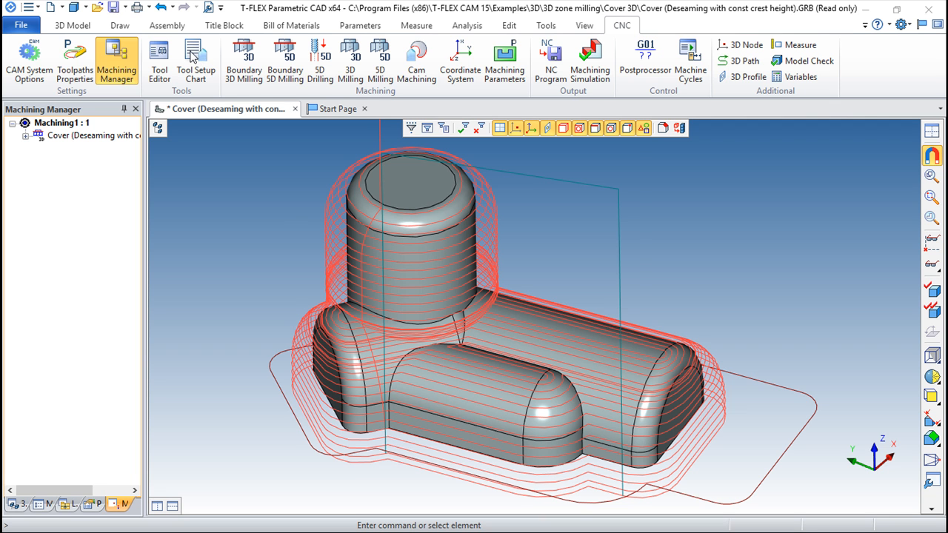
Select Machining1 in the Tool Setup Chart settings, review the report parameters and create a new chart
left_click(196, 59)
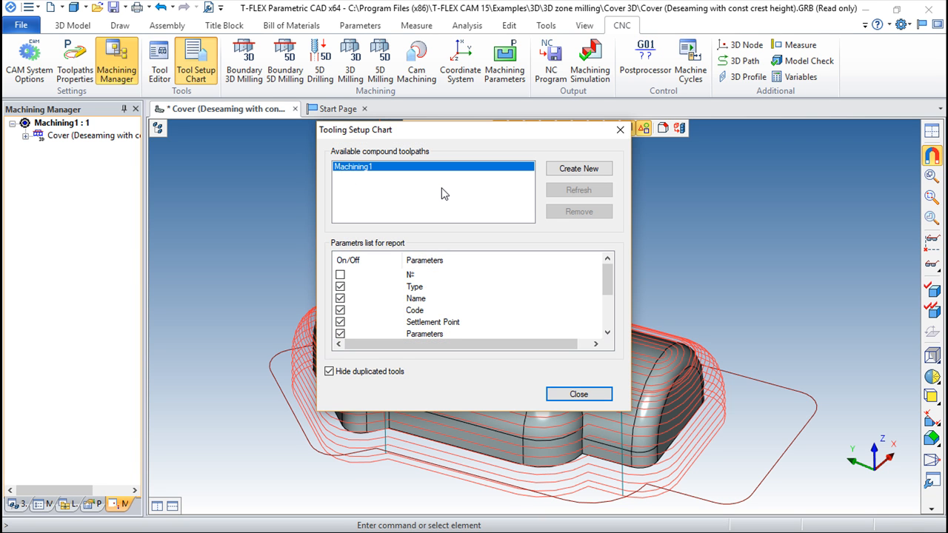
mouse_move(358, 181)
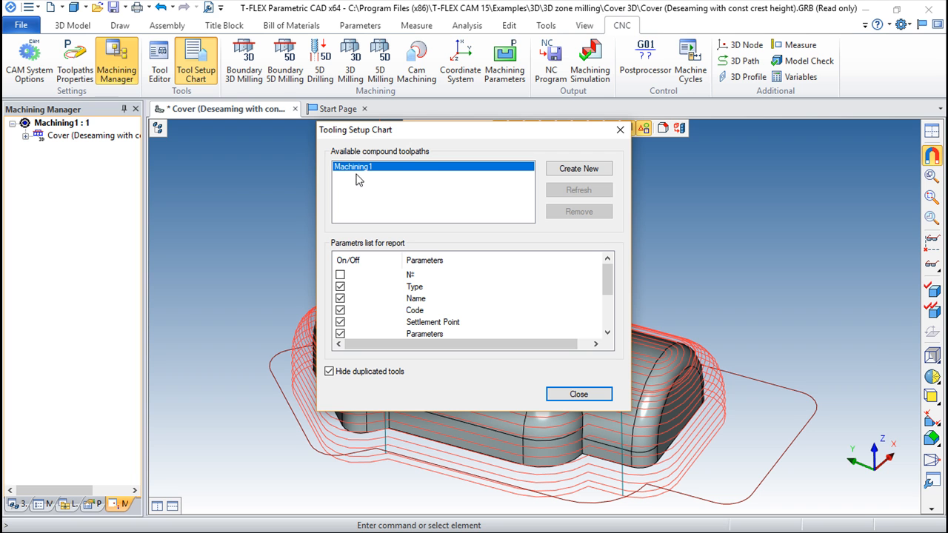
mouse_move(404, 172)
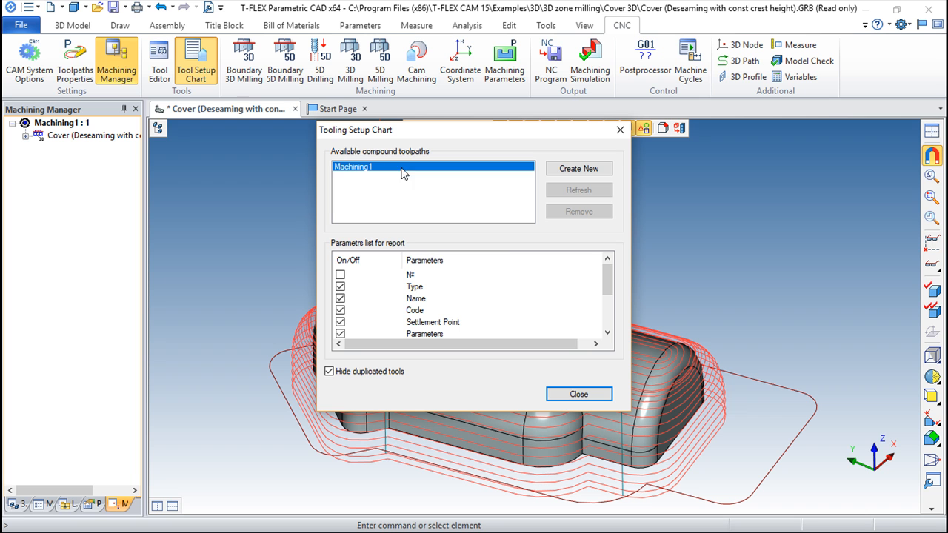
scroll("down", 3)
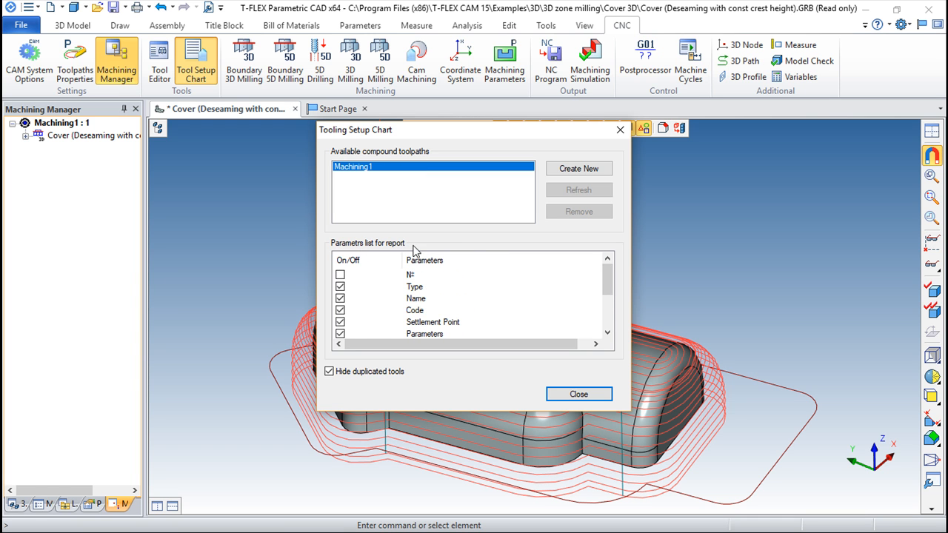
scroll("down", 3)
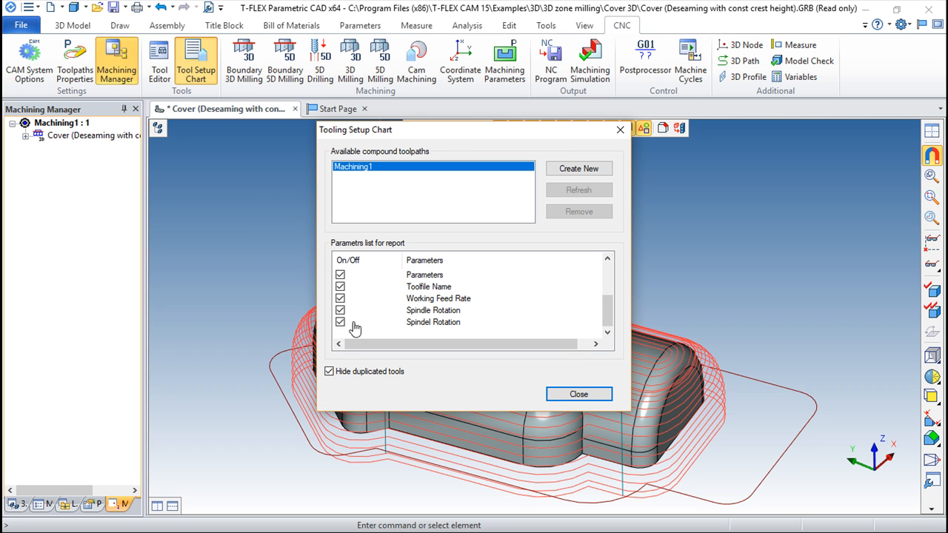
left_click(341, 299)
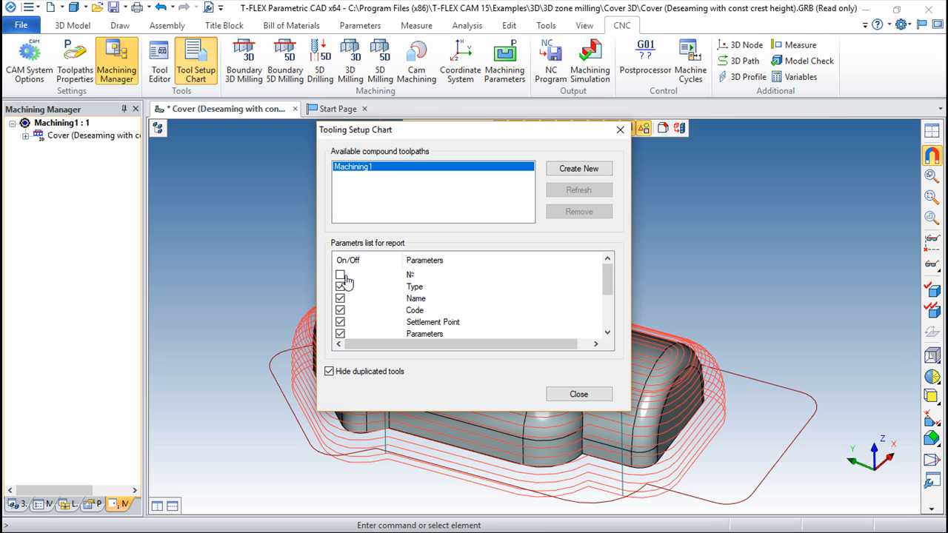
mouse_move(424, 285)
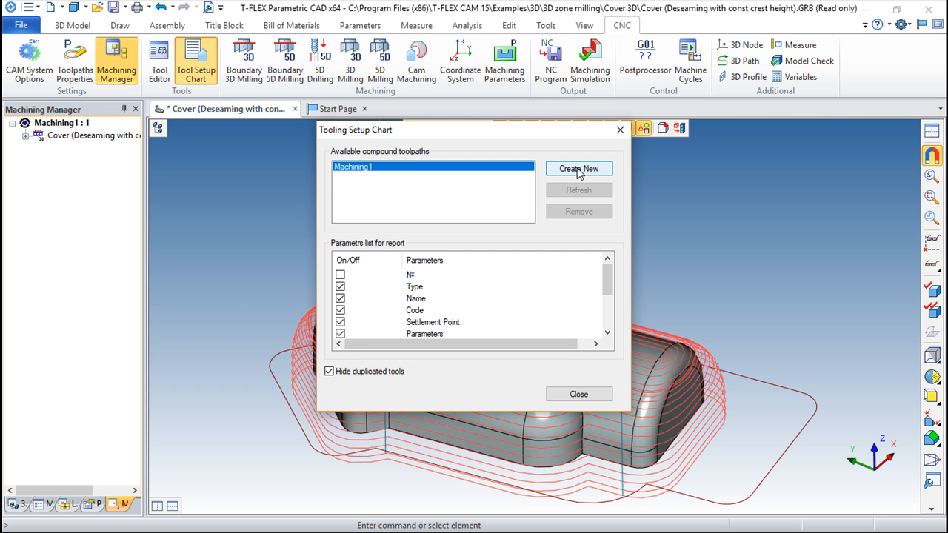
left_click(577, 169)
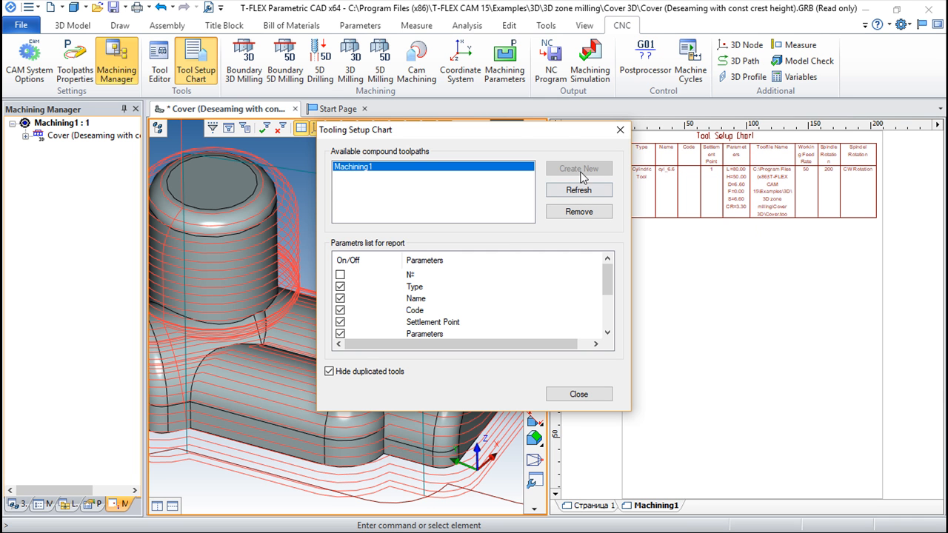
Close the Tooling Setup Chart dialog and pick the generated tool table on the drawing page
left_click(578, 394)
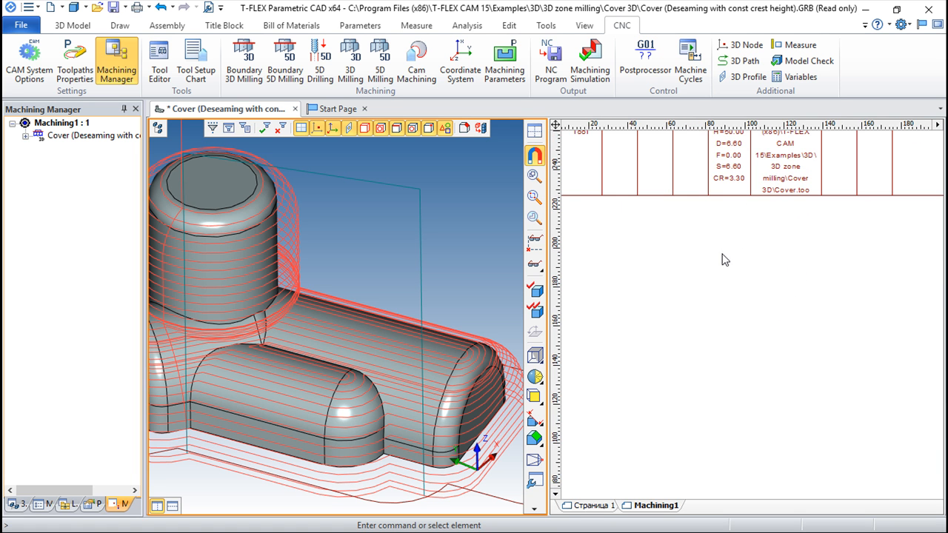
left_click(118, 25)
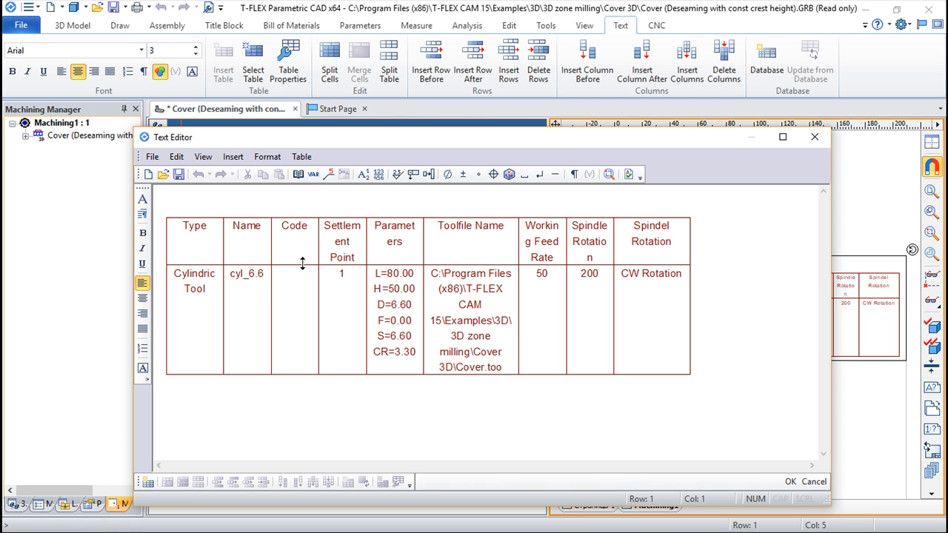
Edit the tool table's header cells in the Text Editor and apply them back to the page
left_click(204, 234)
type("iopoo")
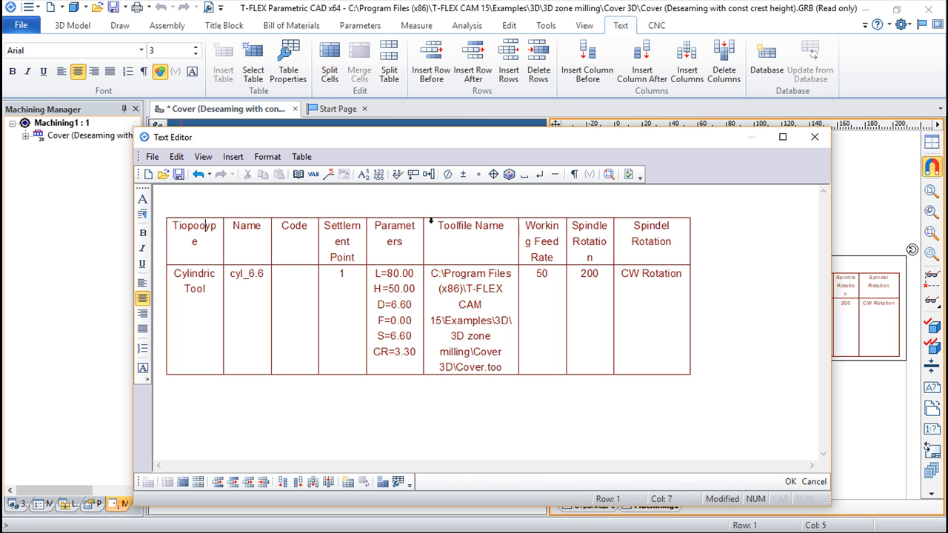
left_click(814, 136)
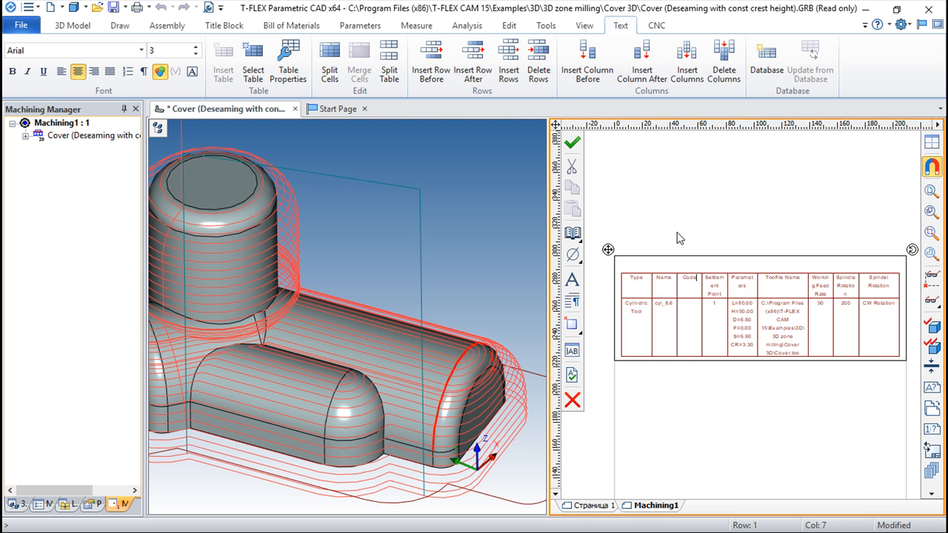
mouse_move(690, 257)
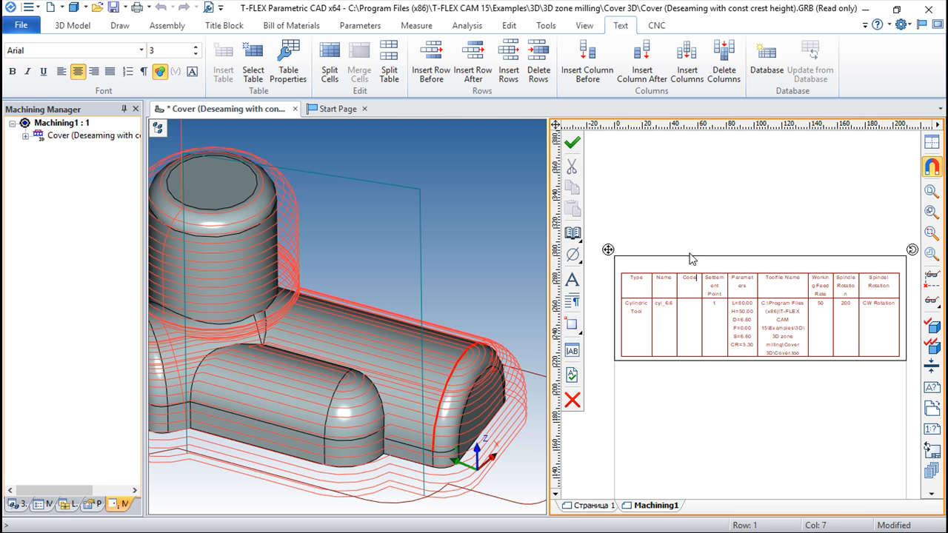